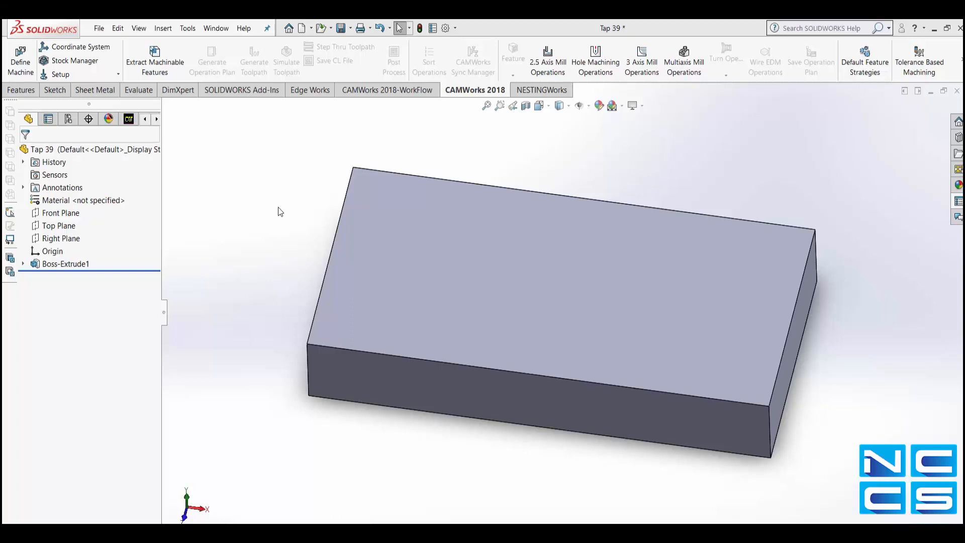
pyautogui.moveTo(441, 258)
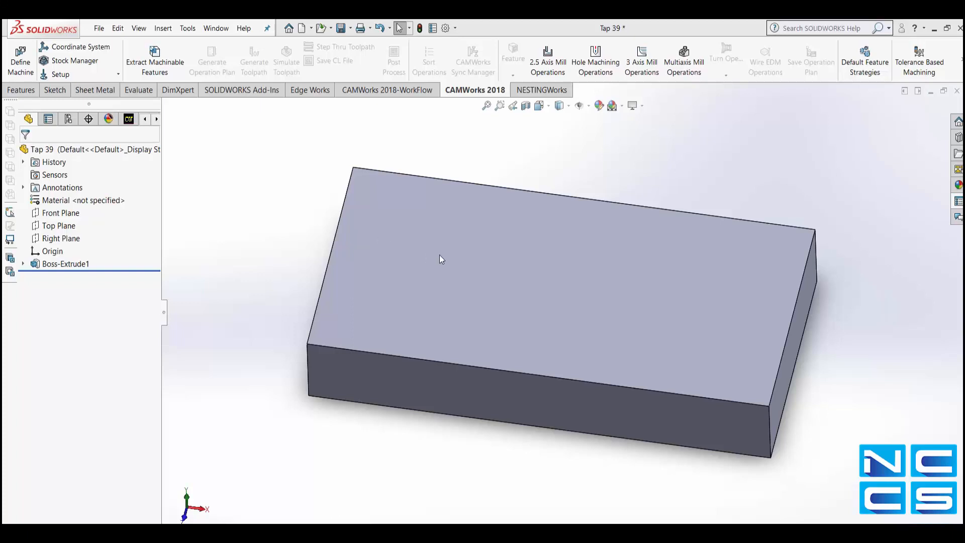
pyautogui.moveTo(273, 222)
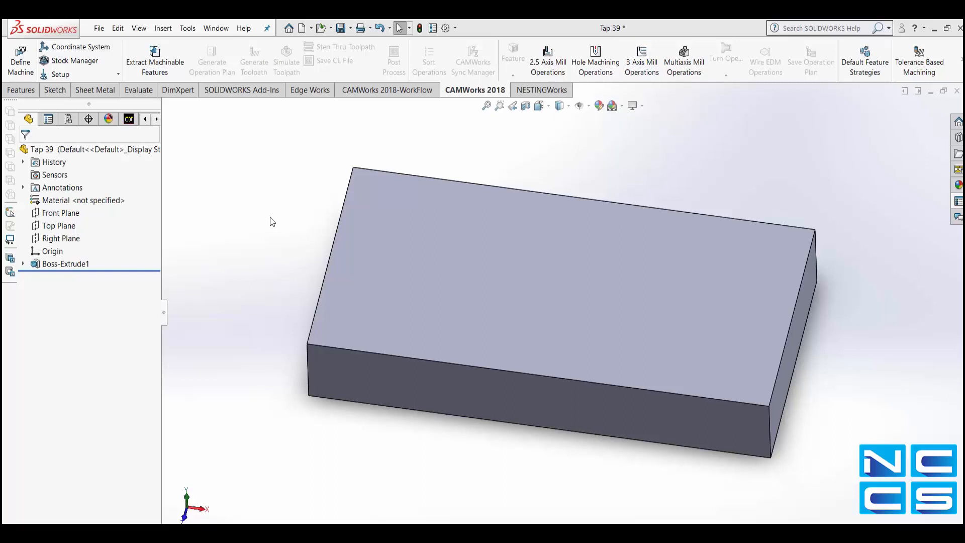
pyautogui.moveTo(345, 137)
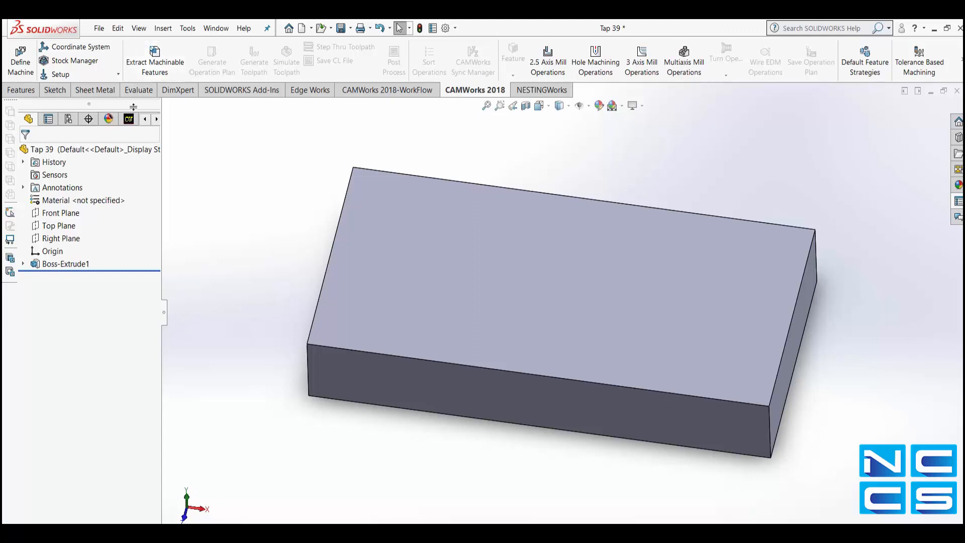
# Add an ISO M39x4.0 through-all tapped hole on the block's top face with Hole Wizard
pyautogui.click(20, 90)
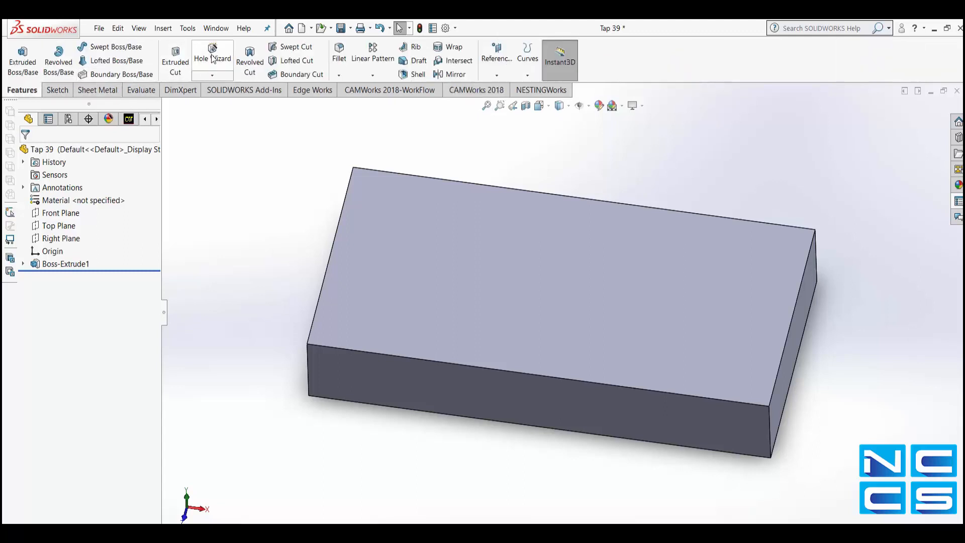
pyautogui.click(212, 58)
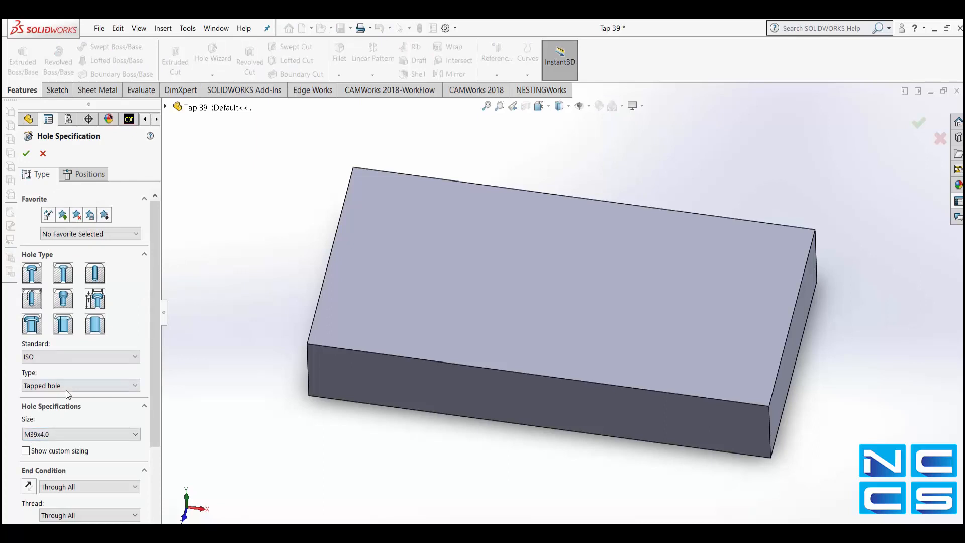
pyautogui.click(77, 434)
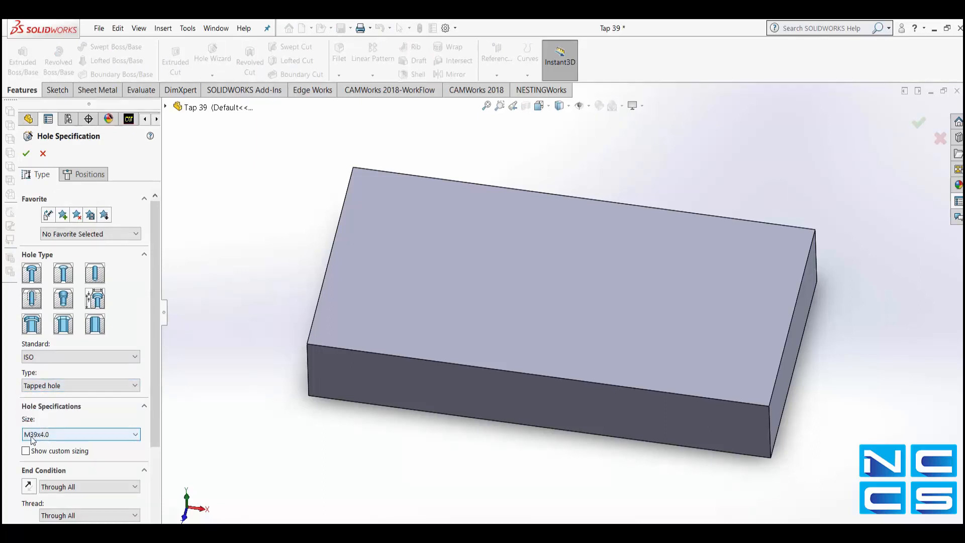
pyautogui.click(81, 434)
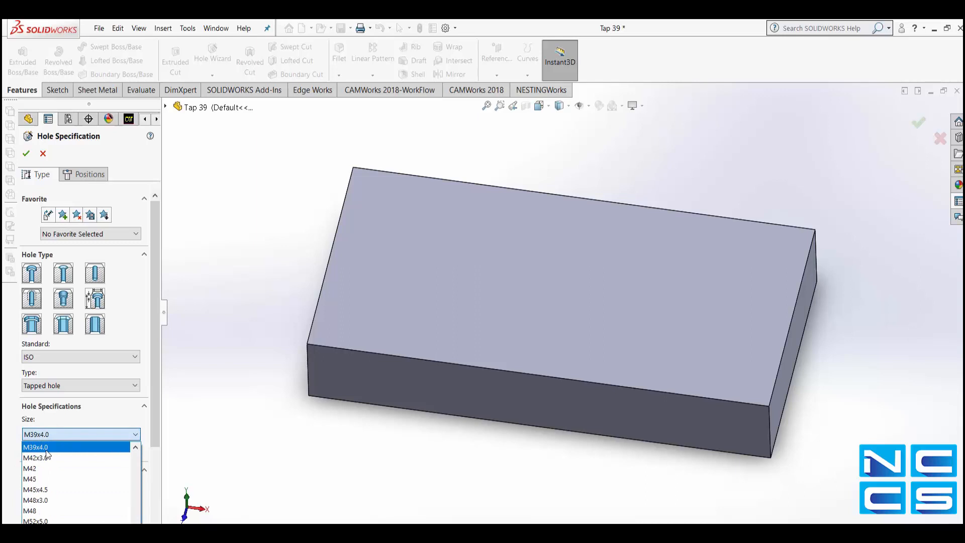
pyautogui.click(35, 447)
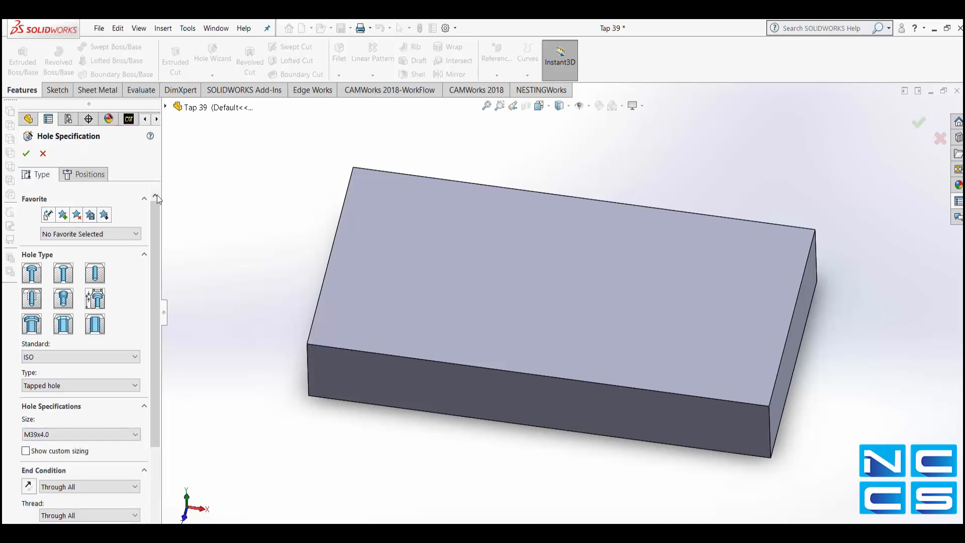
pyautogui.click(89, 175)
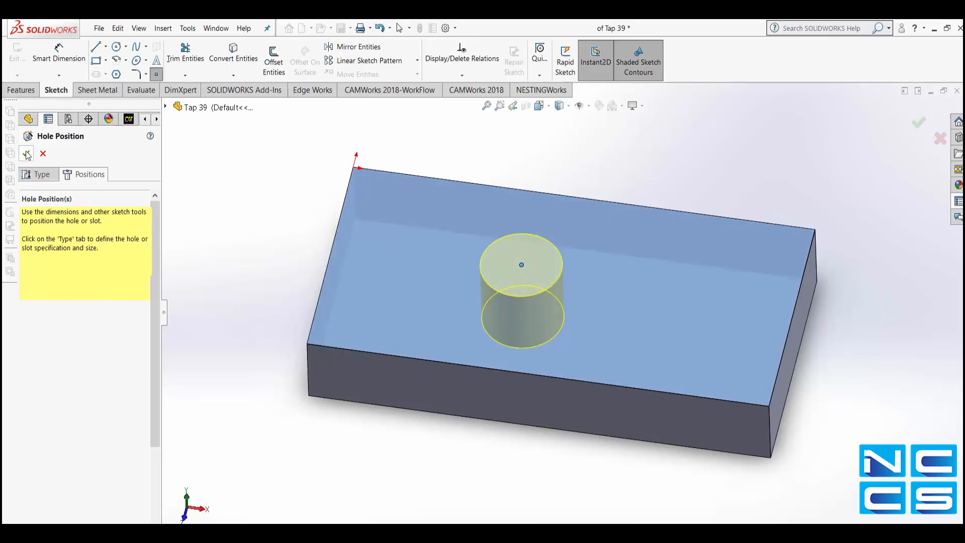
pyautogui.click(26, 153)
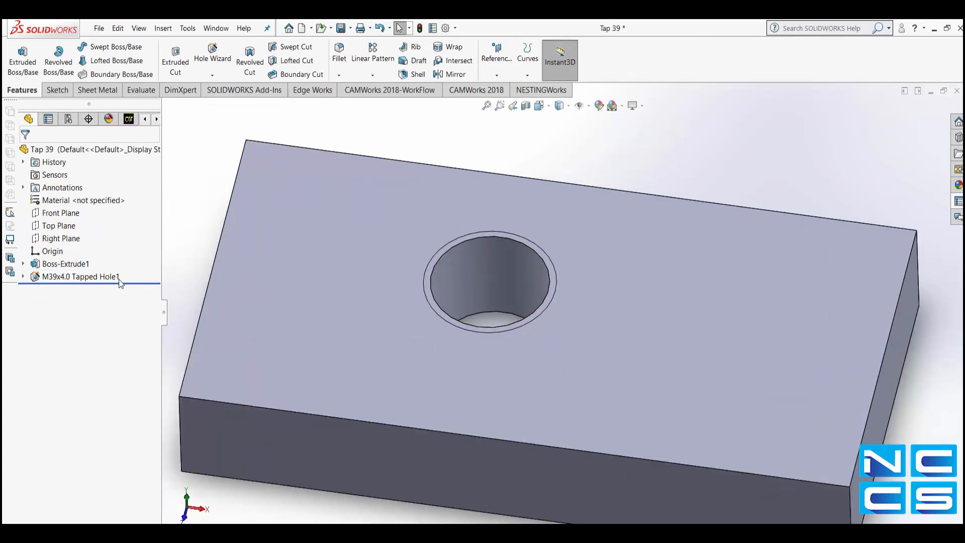
# Run Recognize Features on Mill Part Setup1, finding Perimeter-Boss1 and Hole1 [Drill]
pyautogui.click(79, 277)
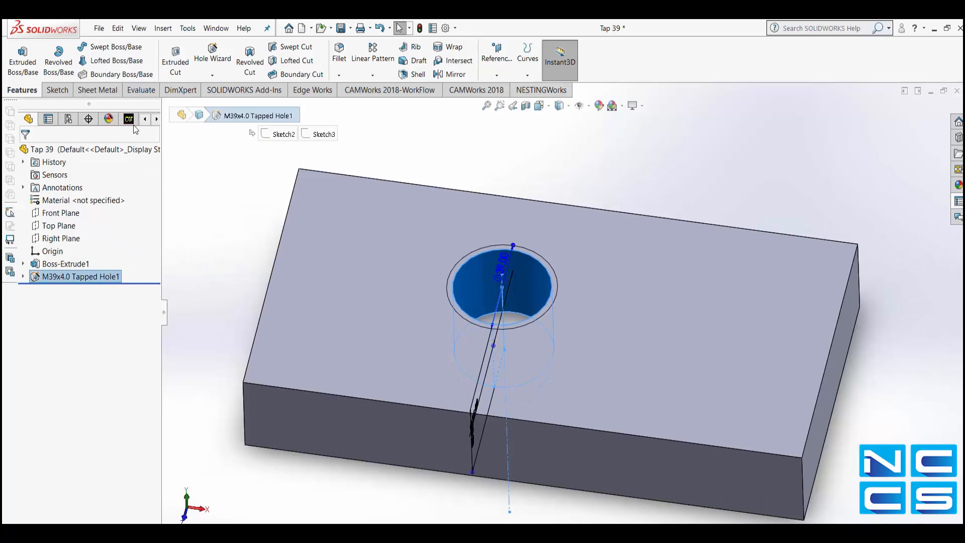
pyautogui.rightClick(62, 167)
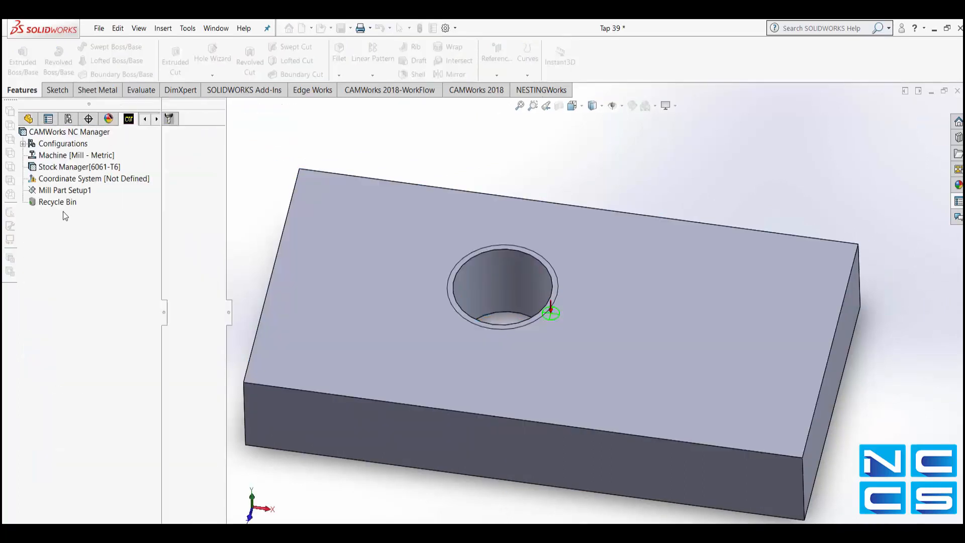
pyautogui.rightClick(65, 190)
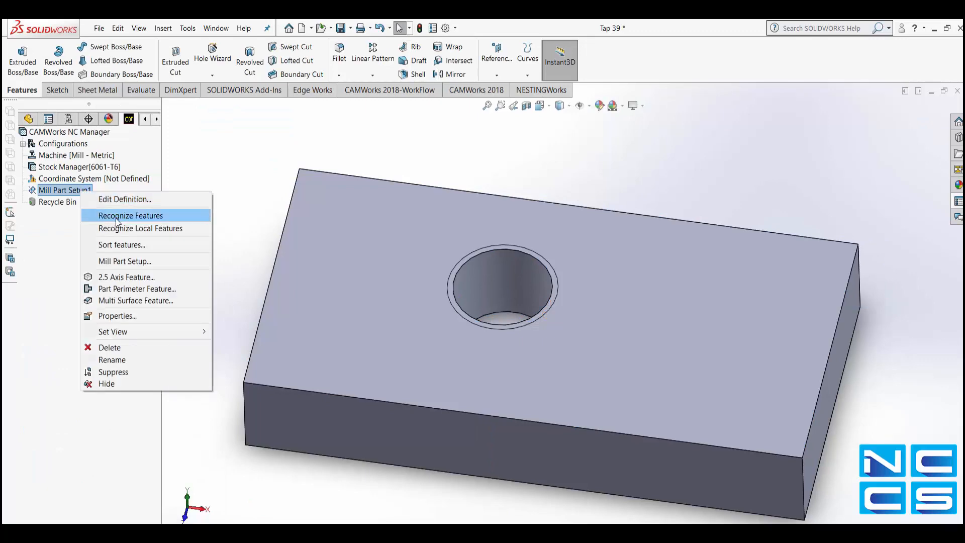
pyautogui.click(130, 215)
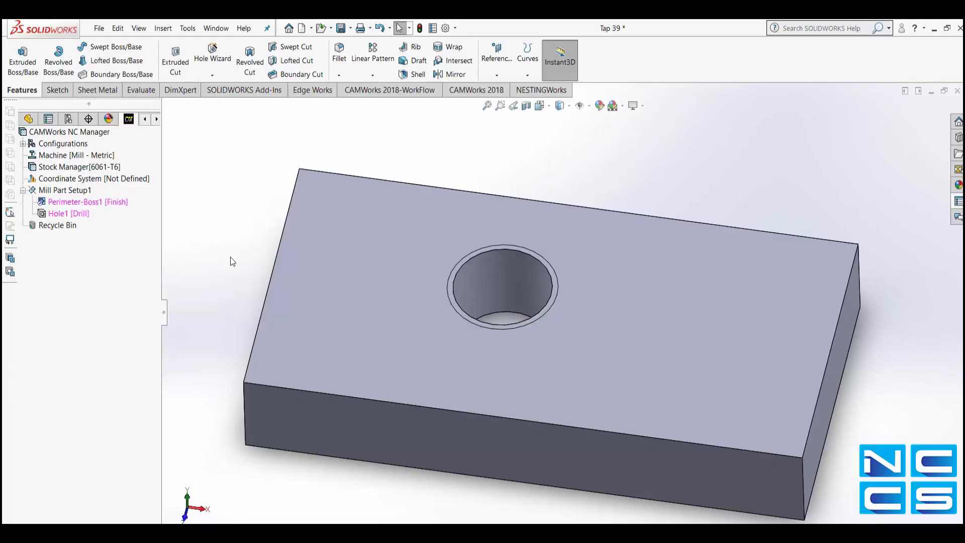
pyautogui.click(67, 214)
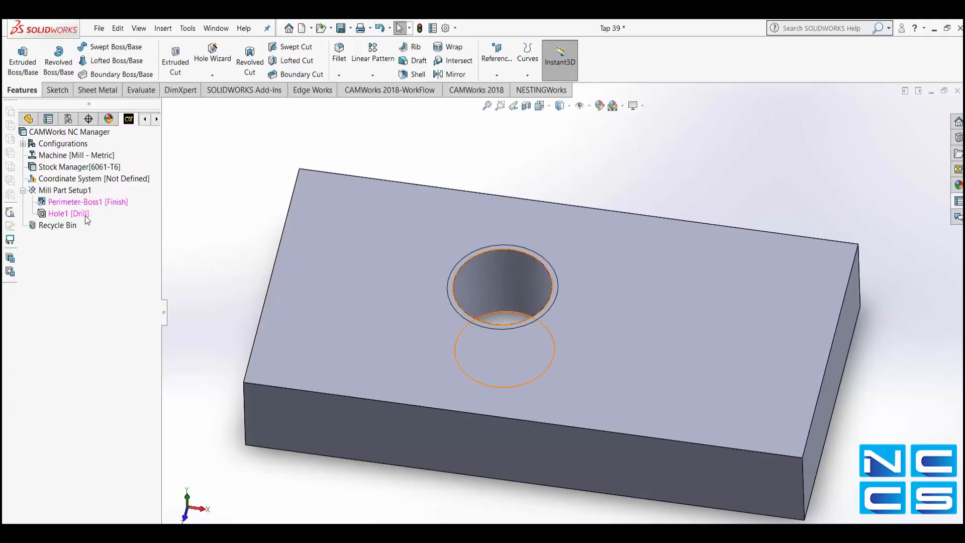
# Set Hole1's strategy to Thread with designation M 39.0 X 4.00 and thread milling
pyautogui.click(68, 213)
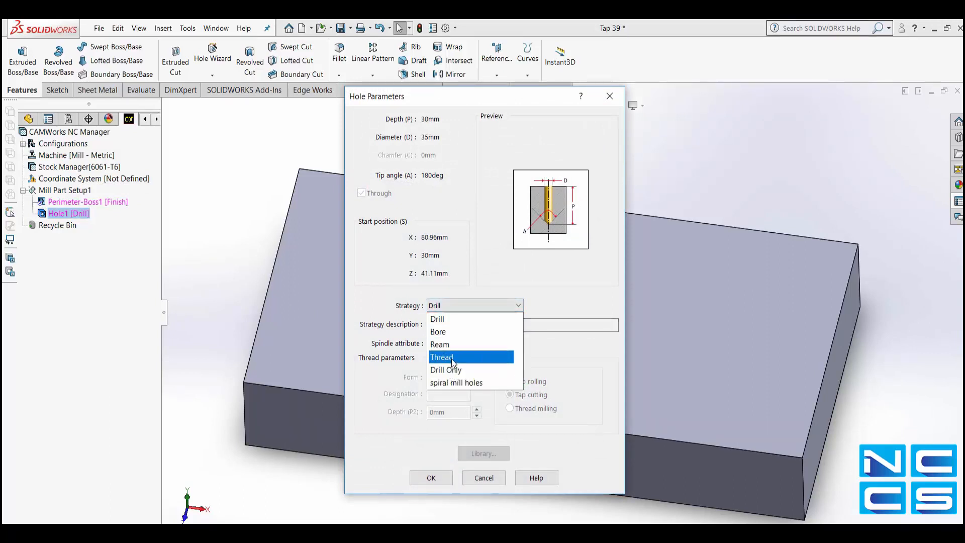
pyautogui.click(442, 357)
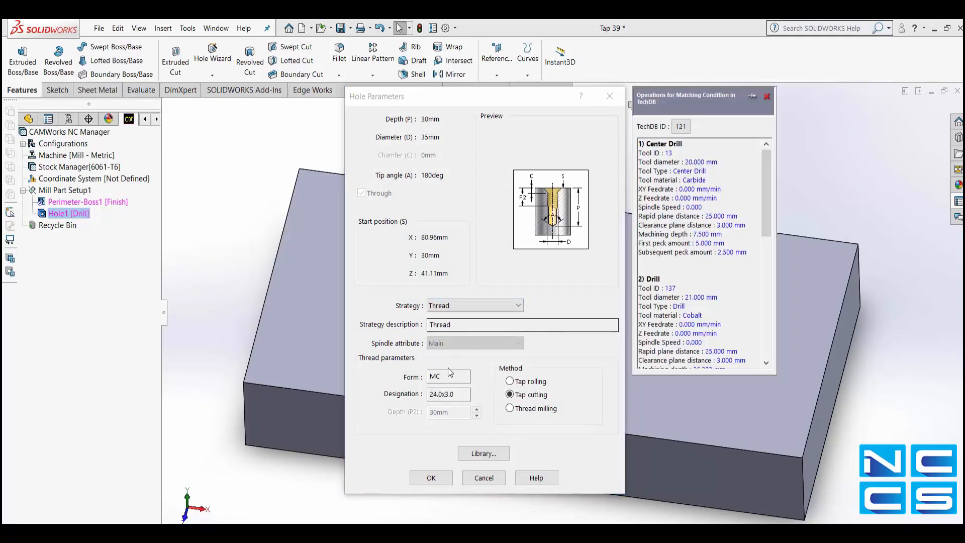
pyautogui.click(509, 409)
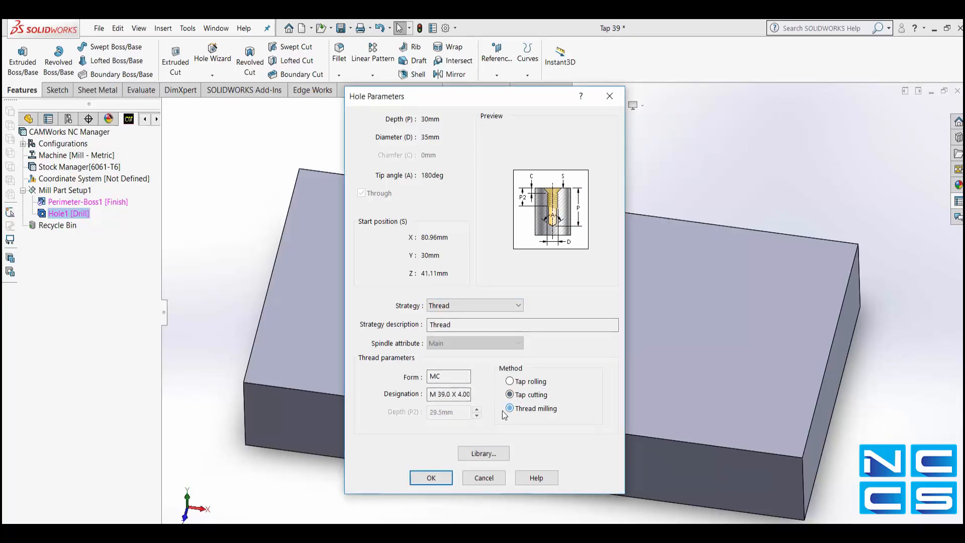
pyautogui.click(509, 408)
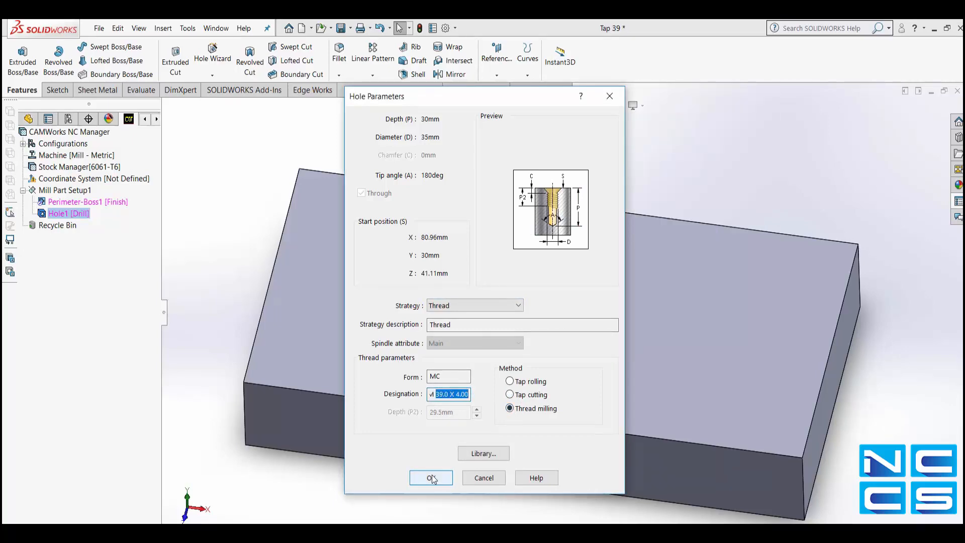
pyautogui.click(431, 477)
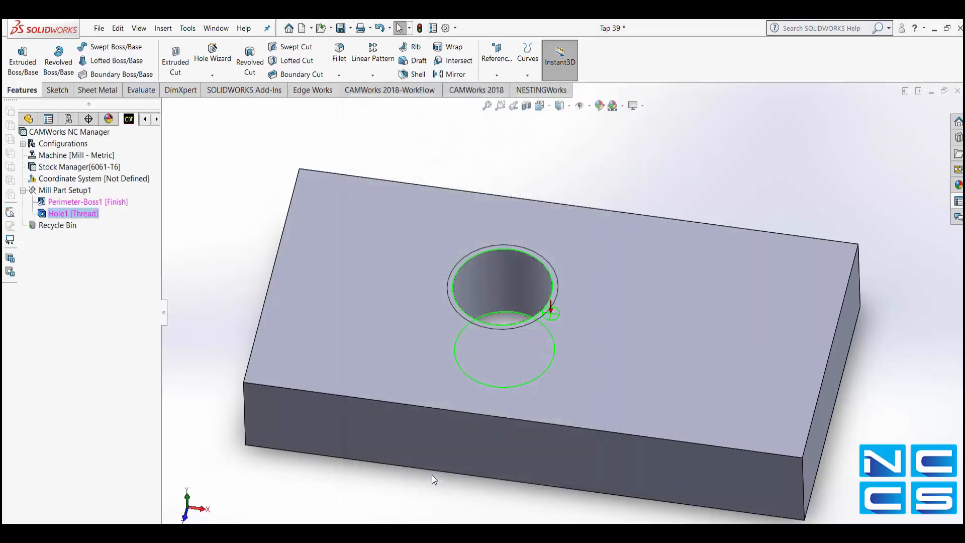
pyautogui.moveTo(97, 231)
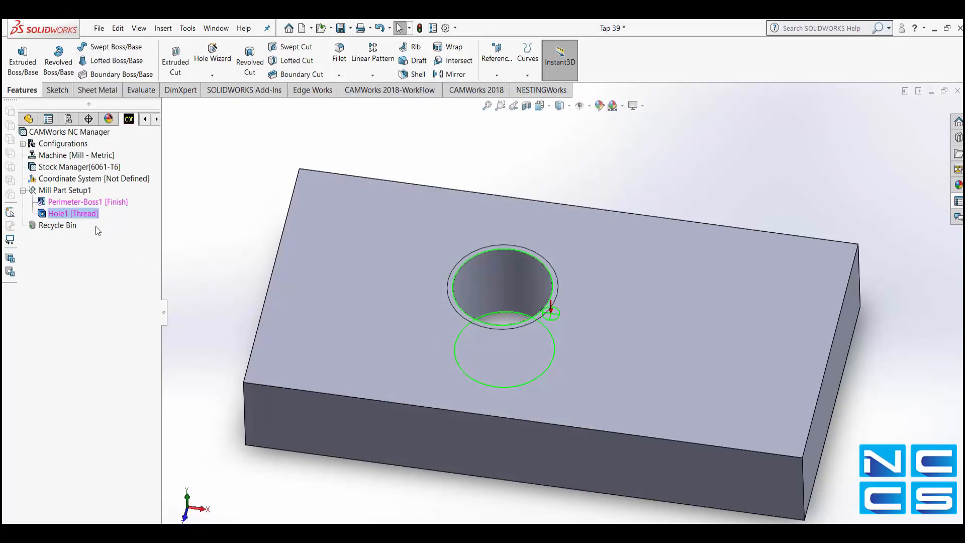
# Generate the operation plan for Hole1 and the toolpaths for Mill Part Setup1
pyautogui.rightClick(70, 213)
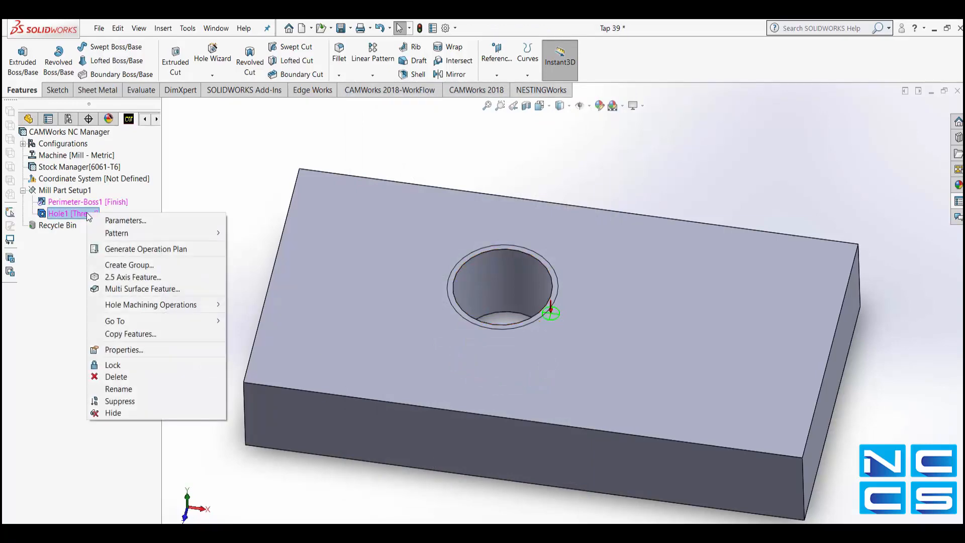
pyautogui.click(146, 249)
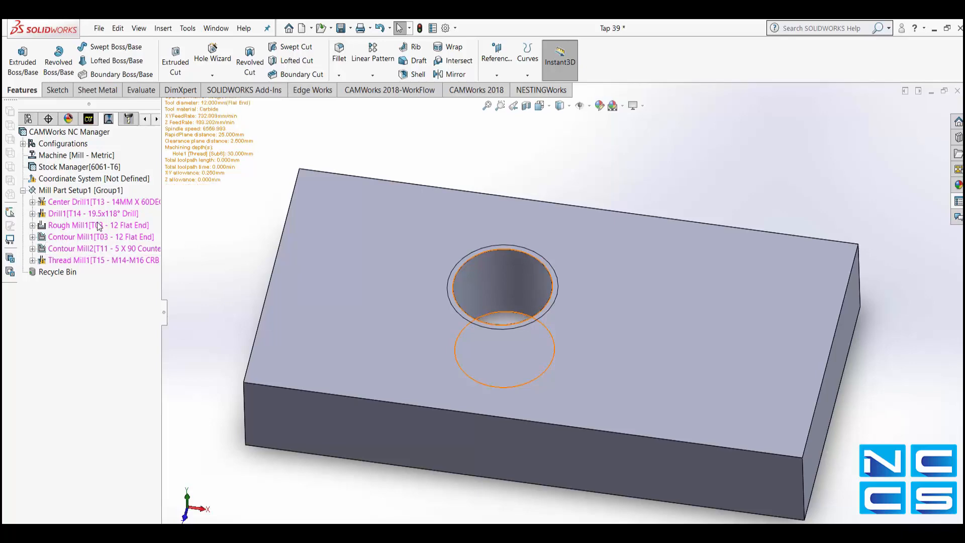
pyautogui.rightClick(64, 190)
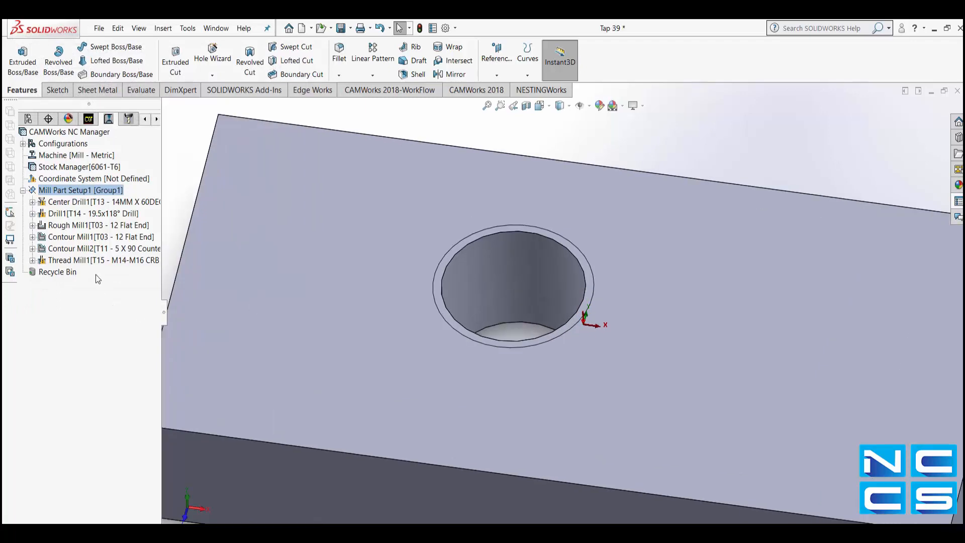
pyautogui.click(86, 260)
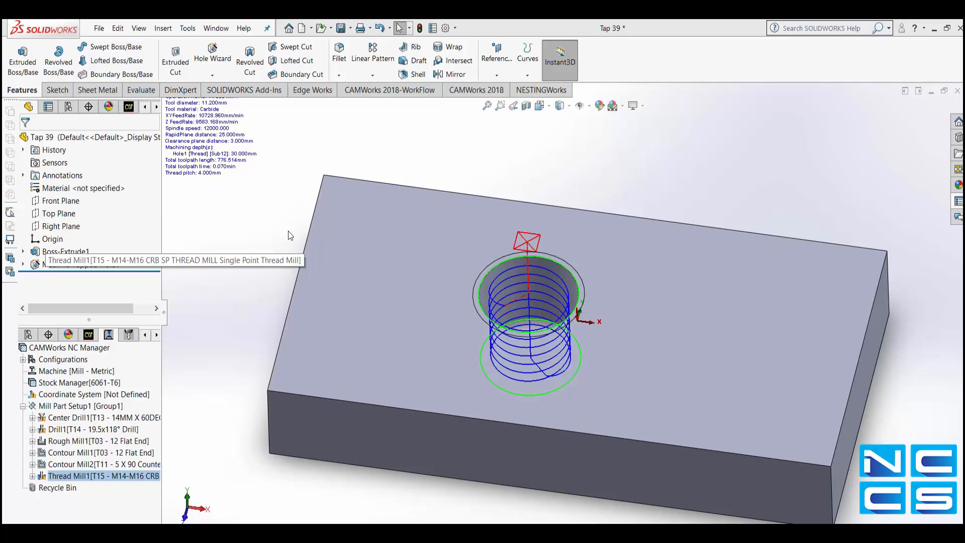
# Set Thread Mill1's tool diameter to 34.4 mm after checking thread parameters
pyautogui.doubleClick(102, 476)
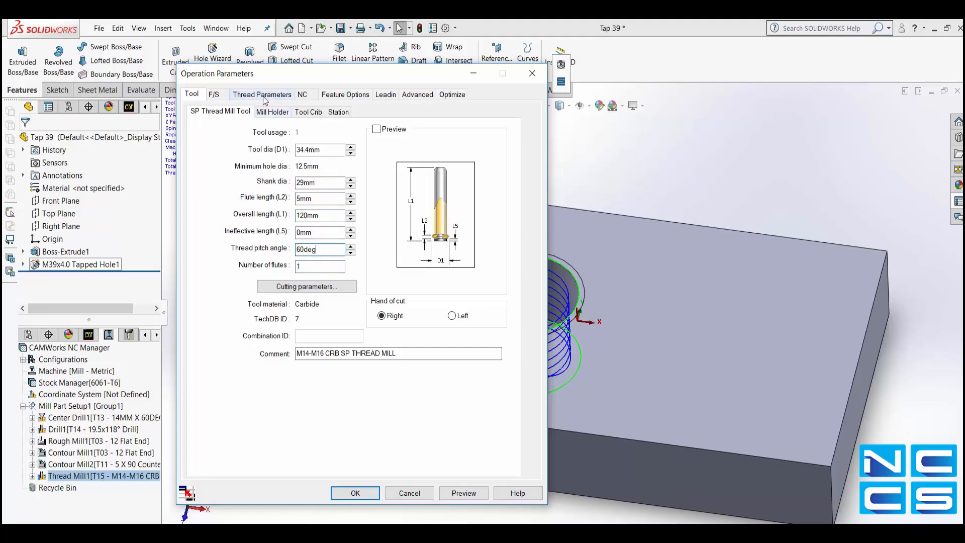
pyautogui.click(261, 94)
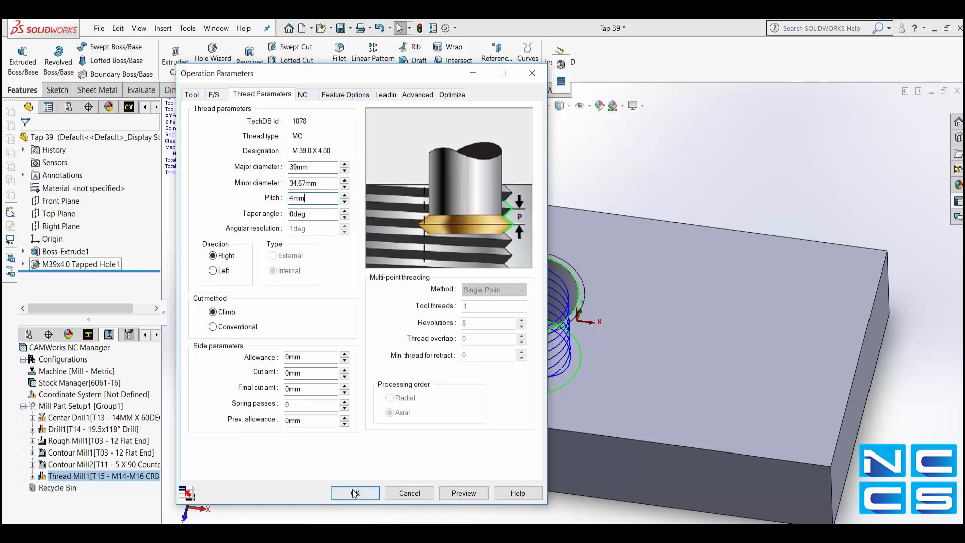
pyautogui.click(355, 493)
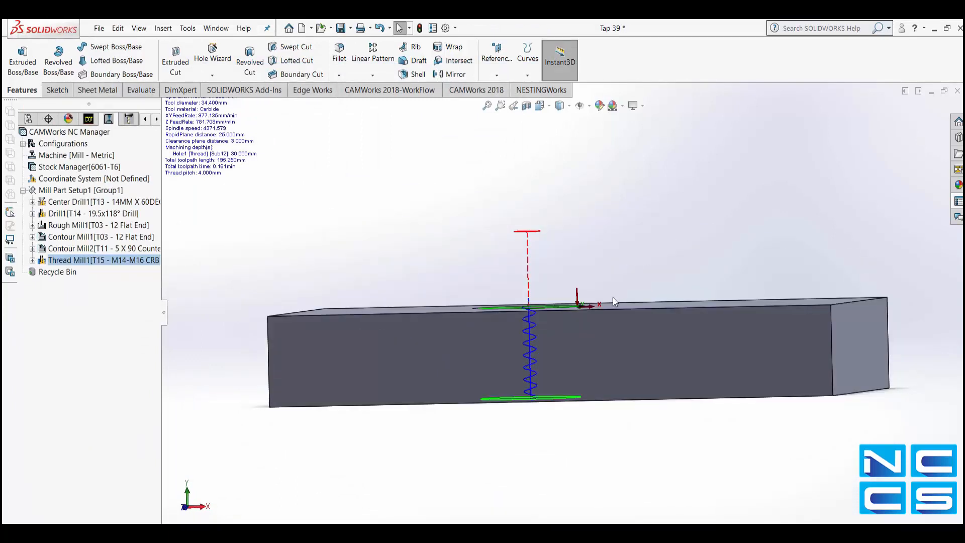
pyautogui.moveTo(606, 332)
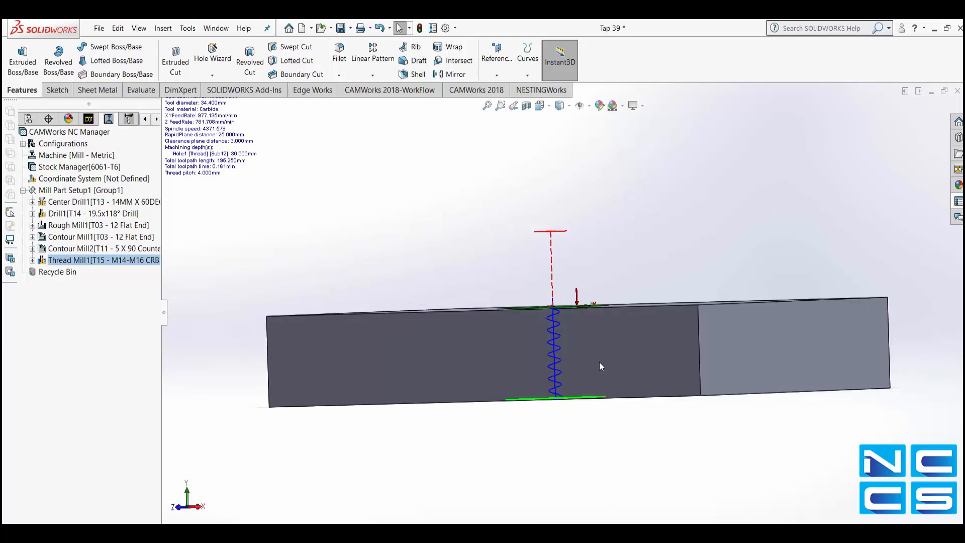
pyautogui.moveTo(601, 378)
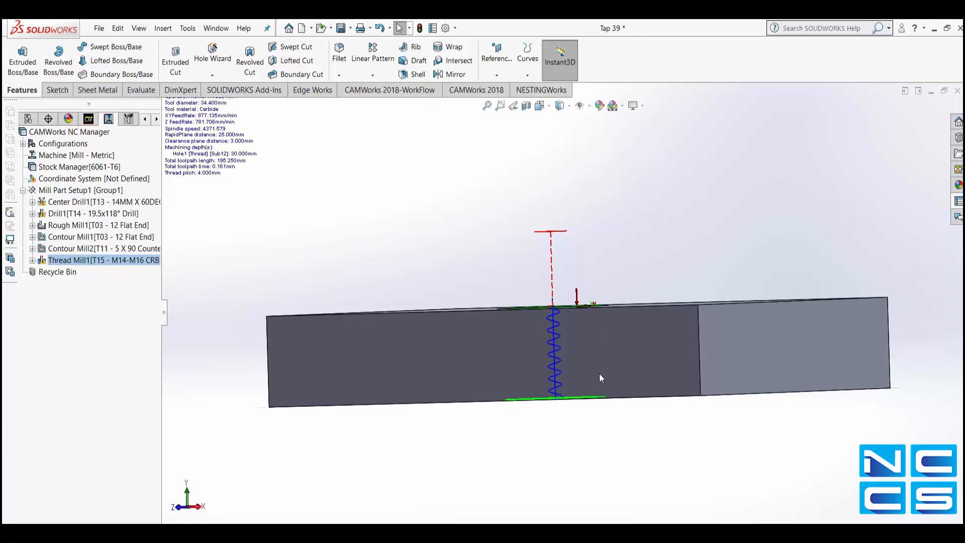